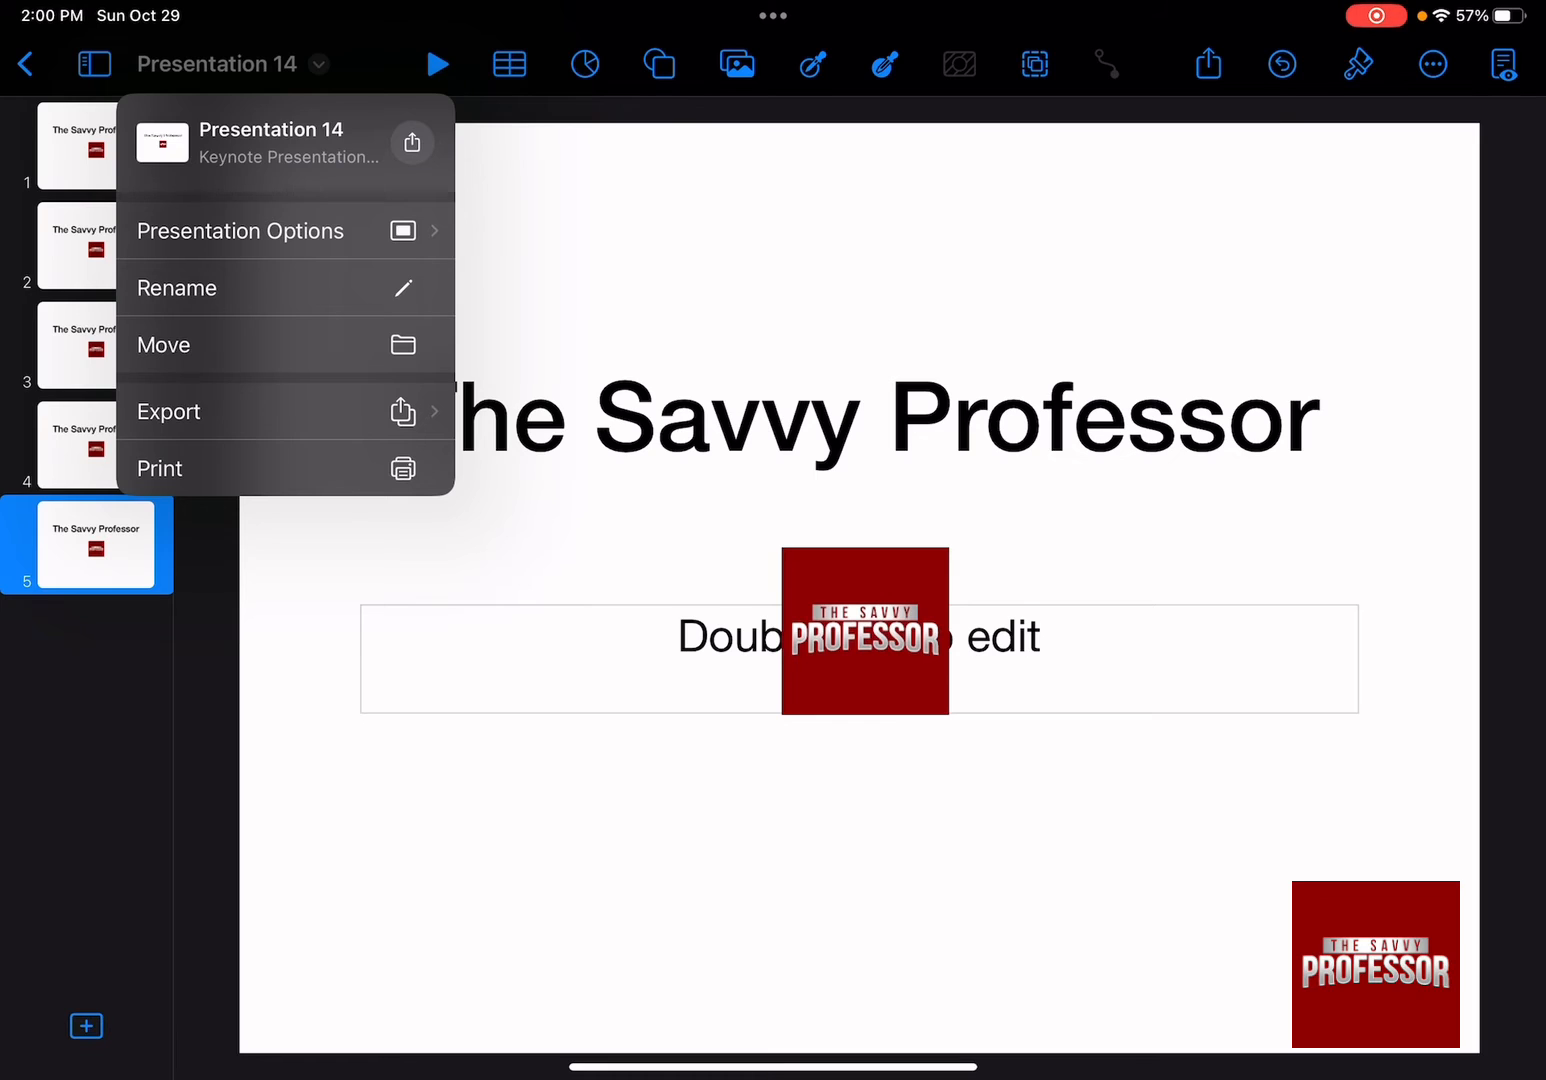
Bring up the share sheet for the presentation and reveal more destinations like Canva and Gmail
left_click(168, 412)
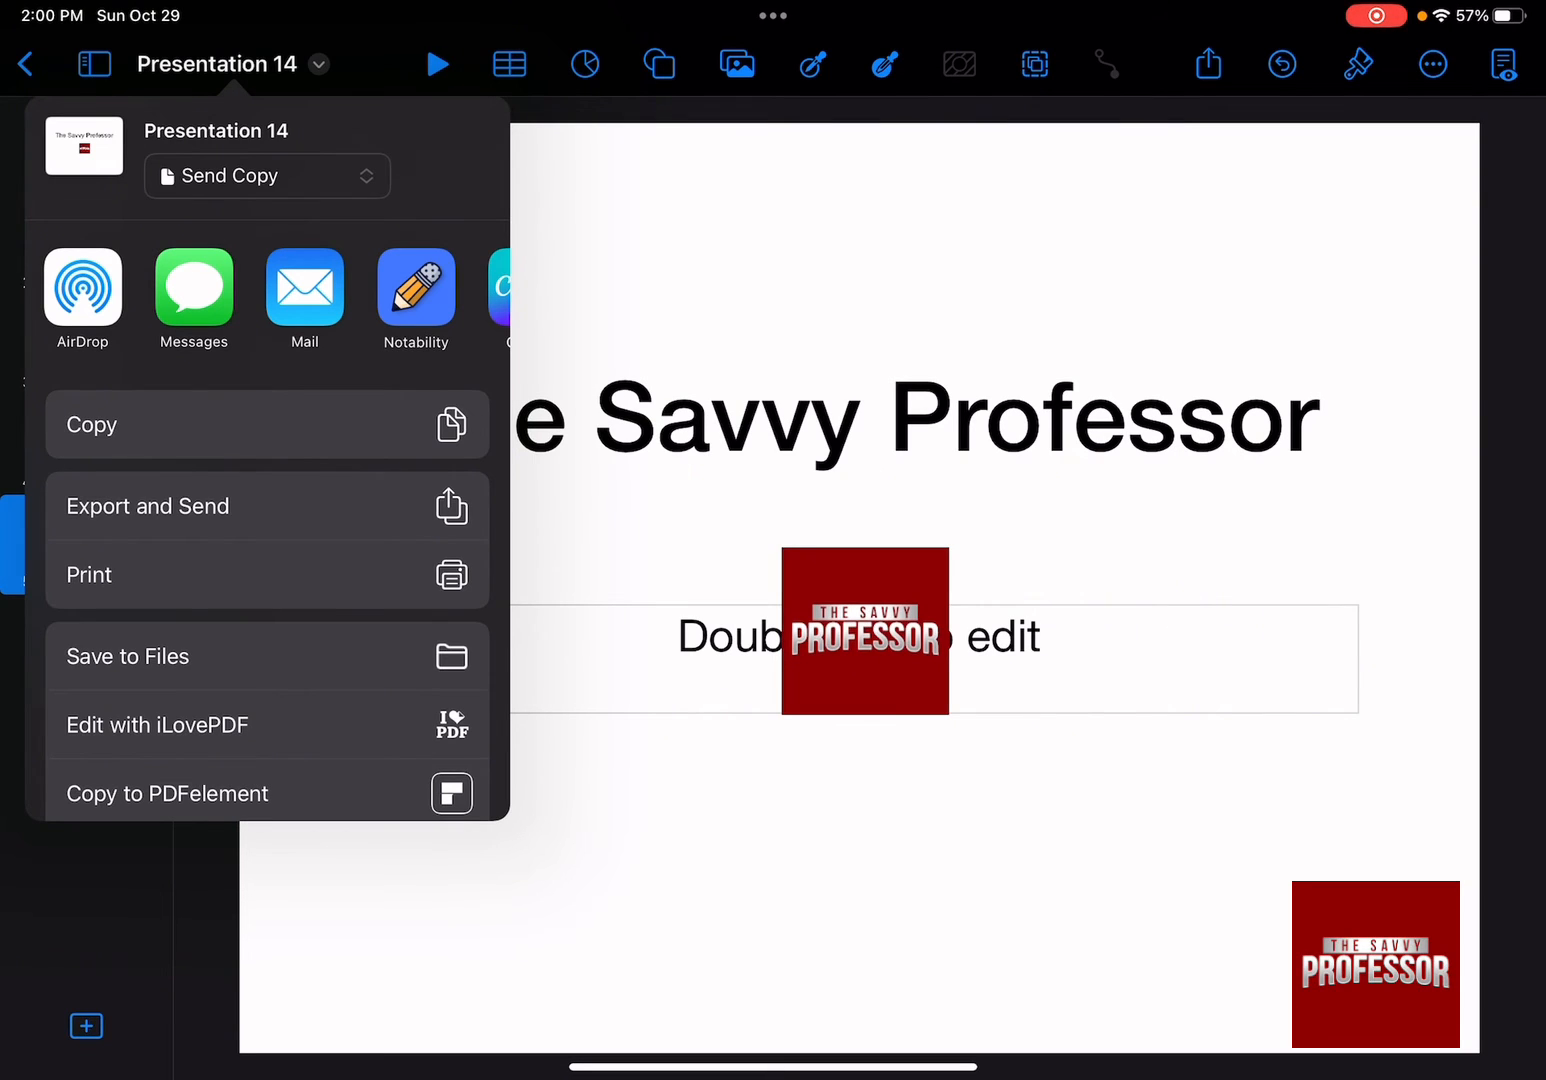
scroll("left", 3)
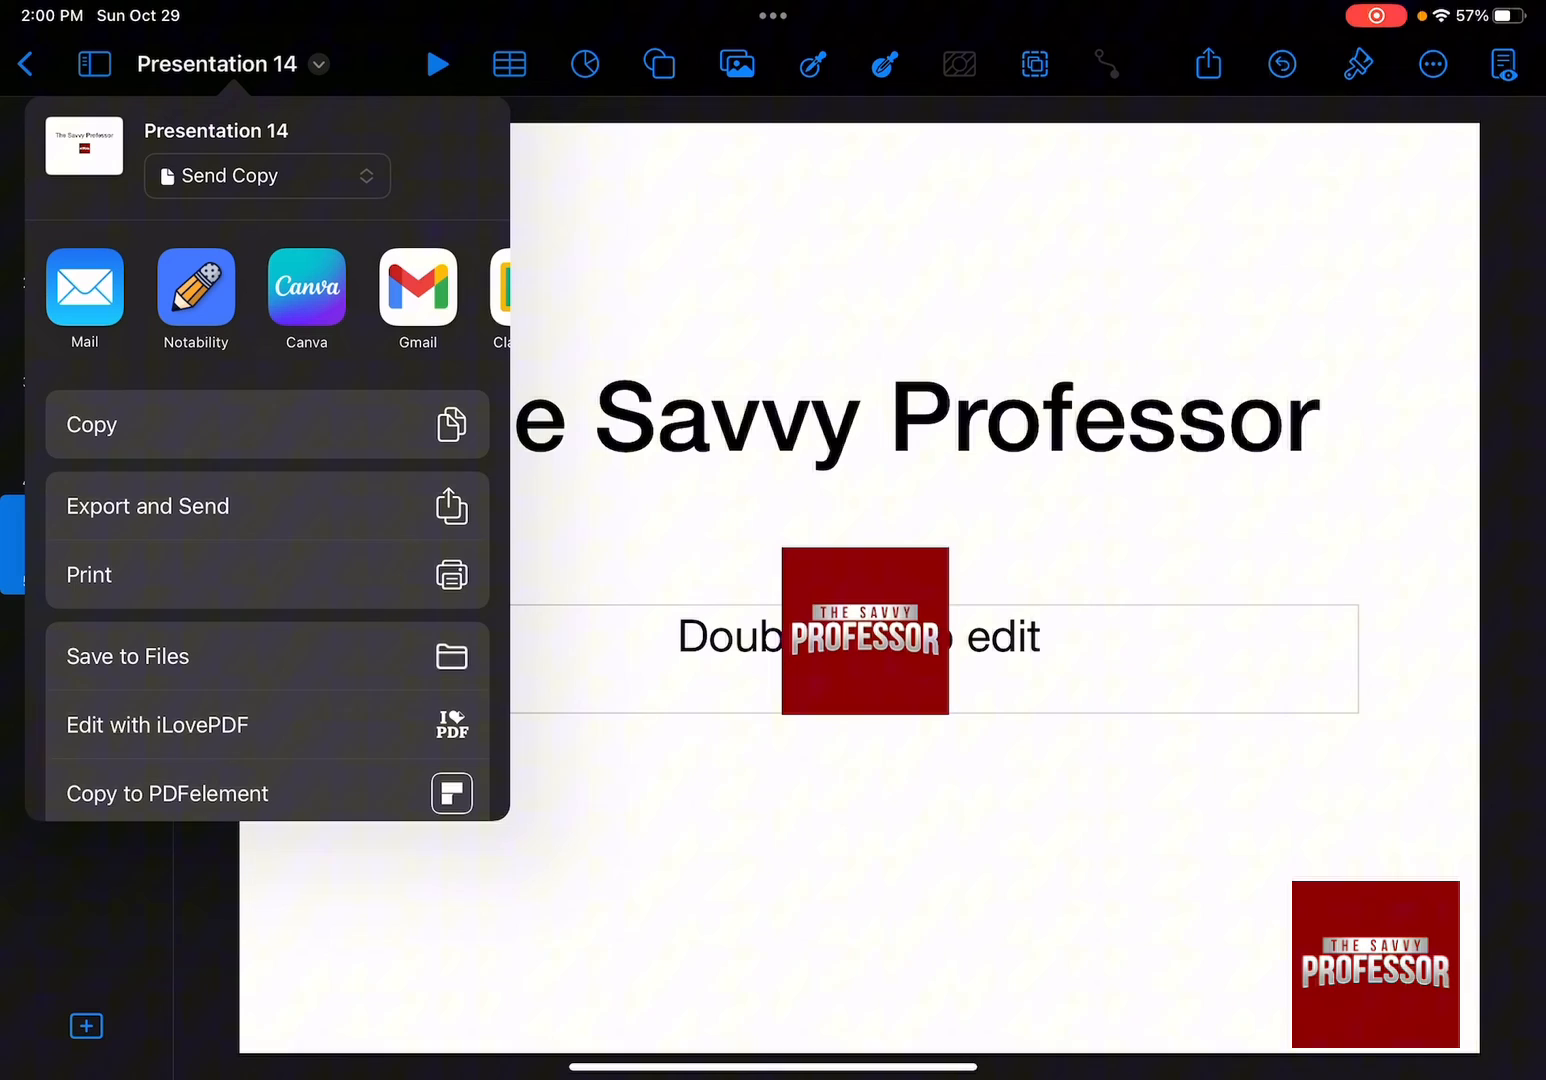